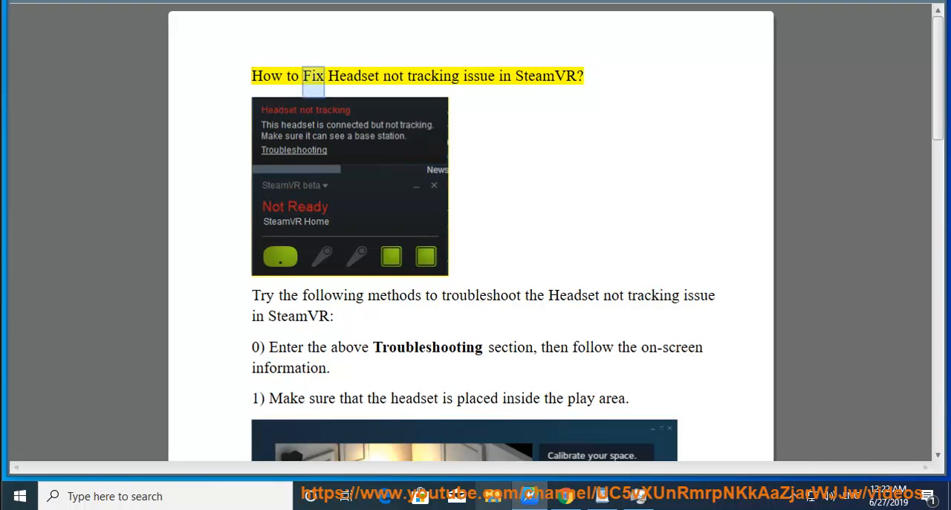
Step: Scroll down past step 1's image to step 2 and the controller-pairing image on page 2
double_click(545, 74)
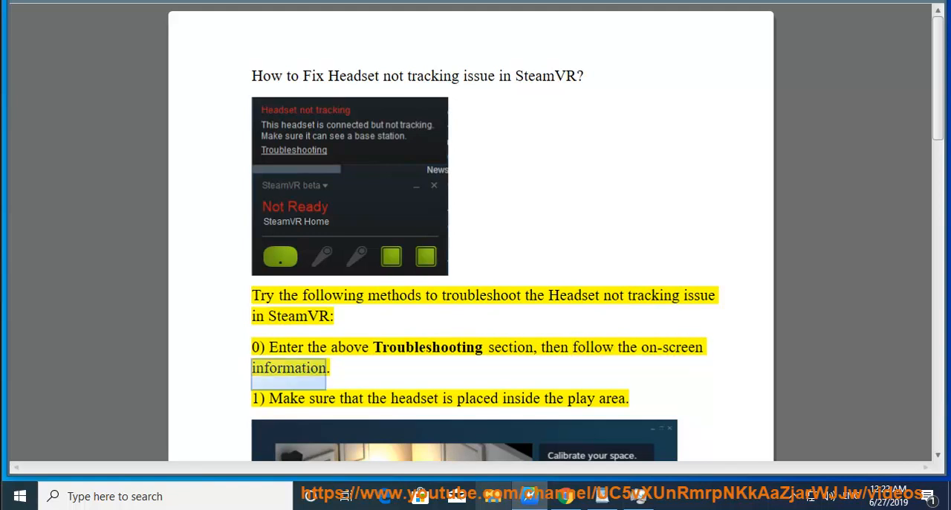
double_click(351, 398)
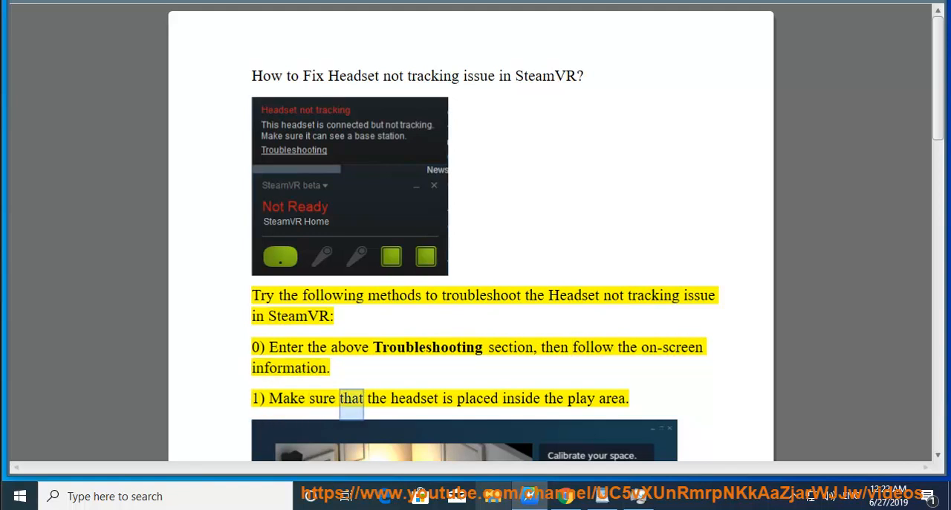
scroll(down, 3)
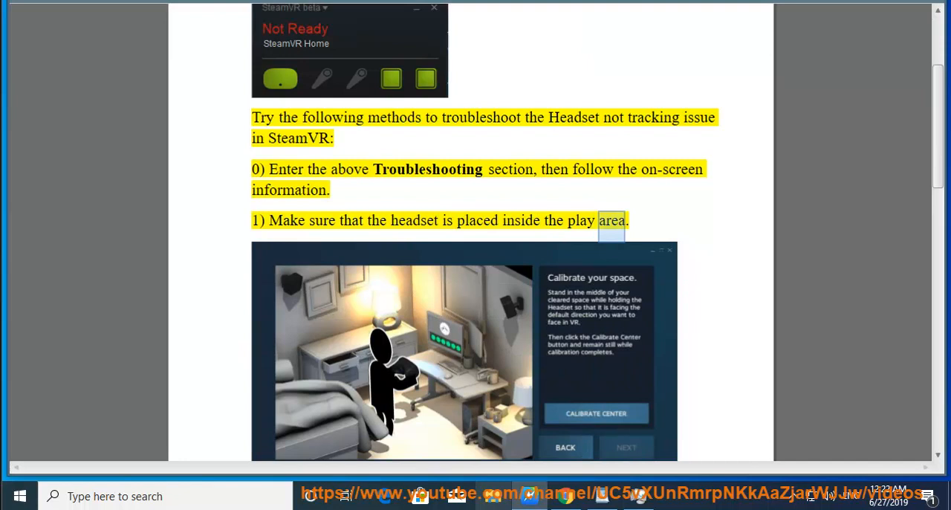
scroll(down, 3)
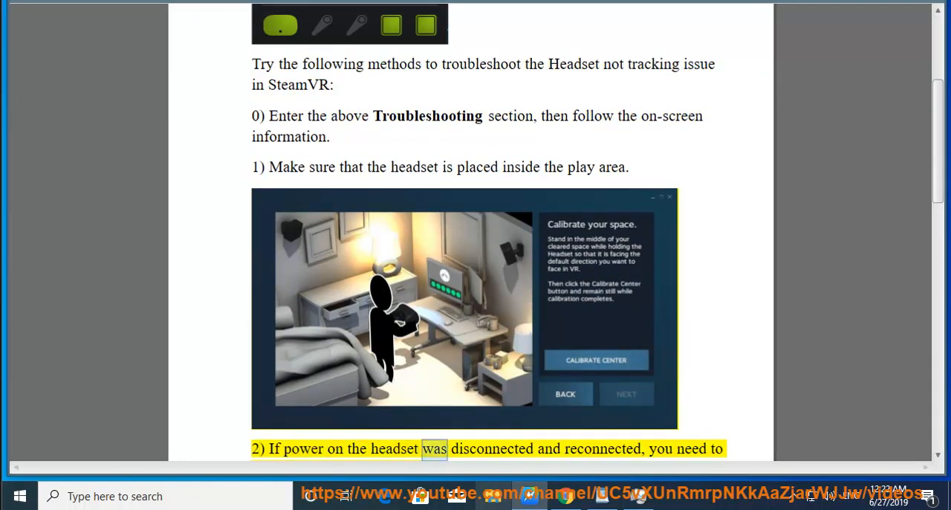
scroll(down, 3)
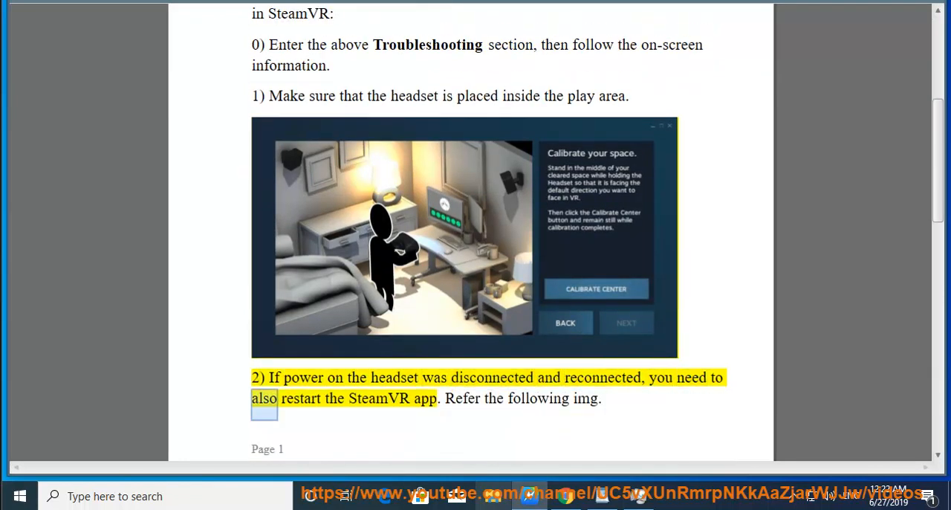
scroll(down, 3)
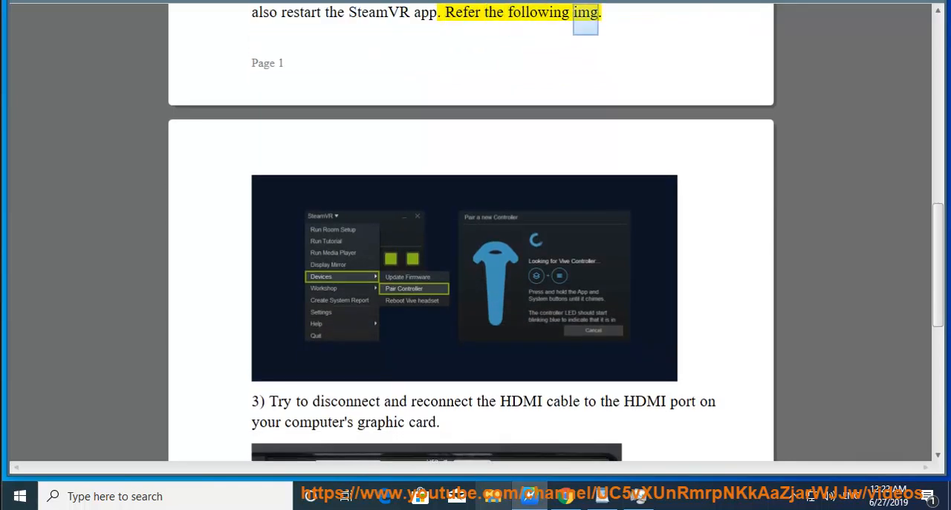
Step: Scroll down past the HDMI port image to step 4 and the SteamVR support link
double_click(520, 402)
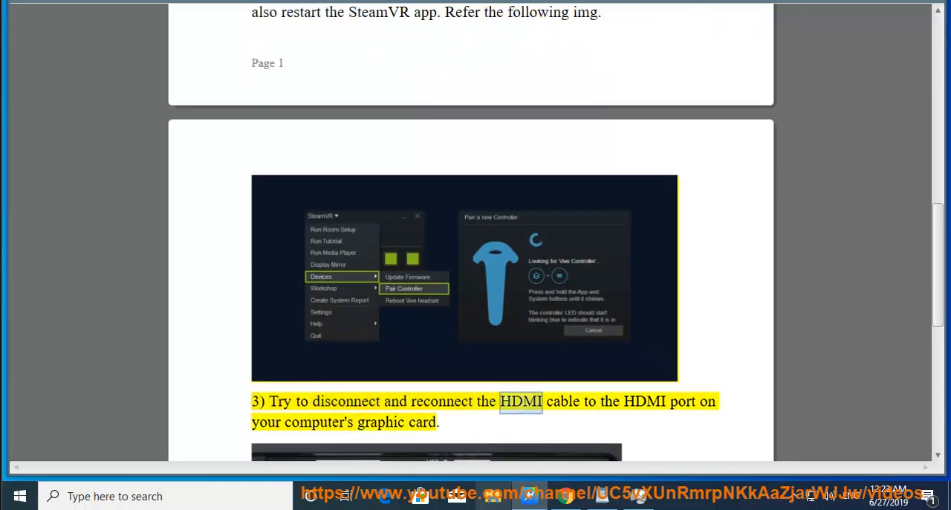
scroll(down, 3)
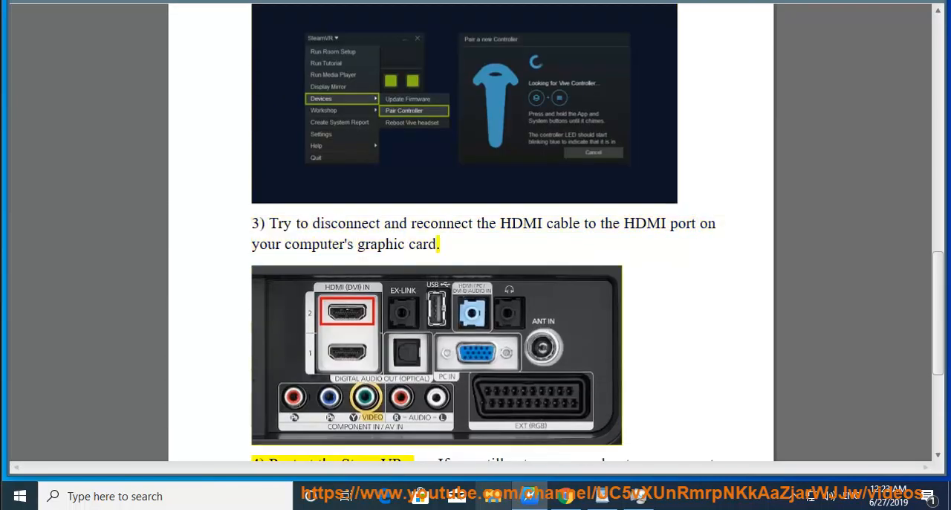
scroll(down, 3)
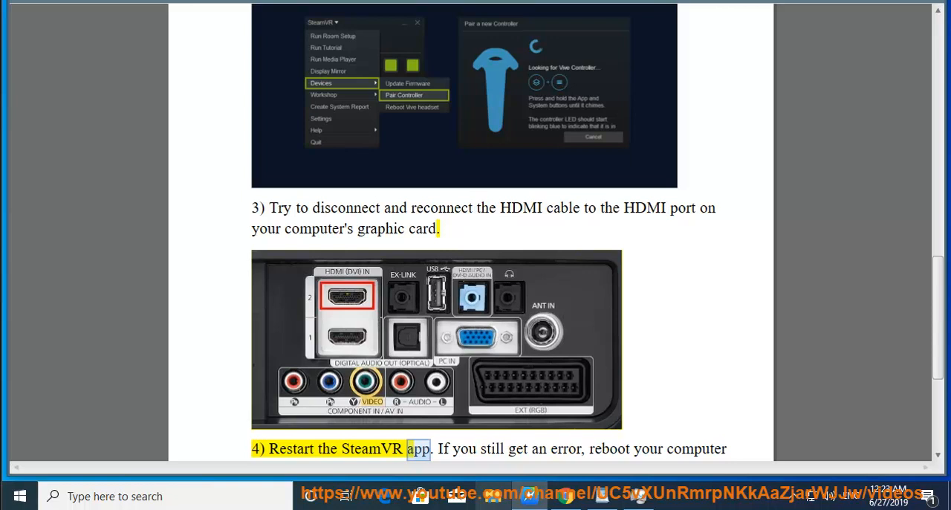
scroll(down, 3)
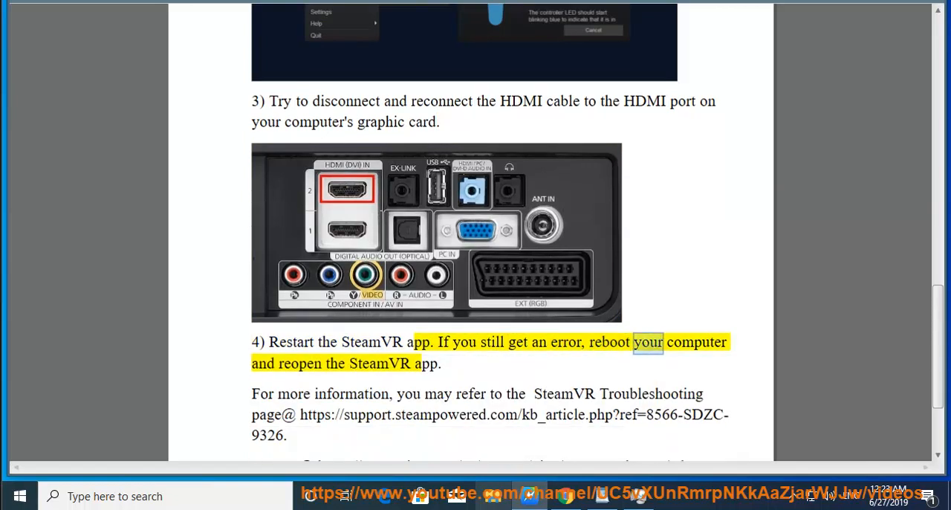